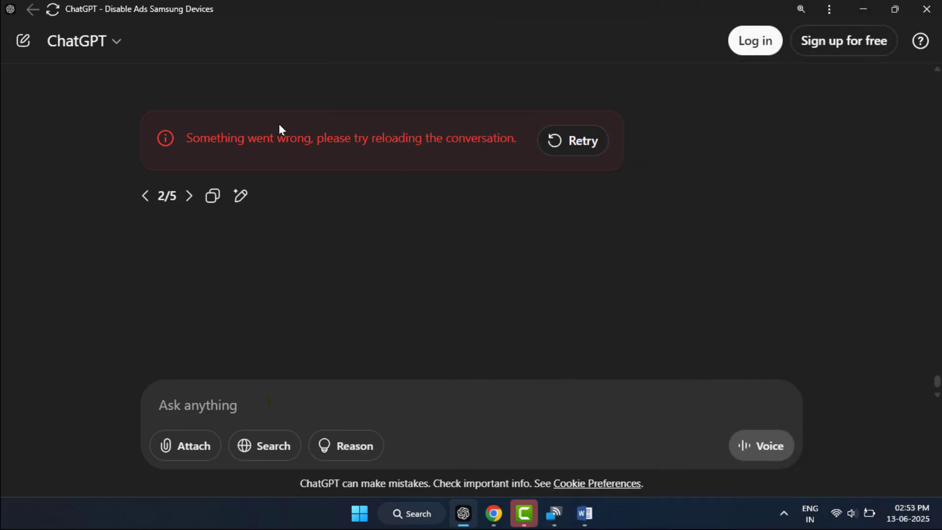
mouse_move(299, 189)
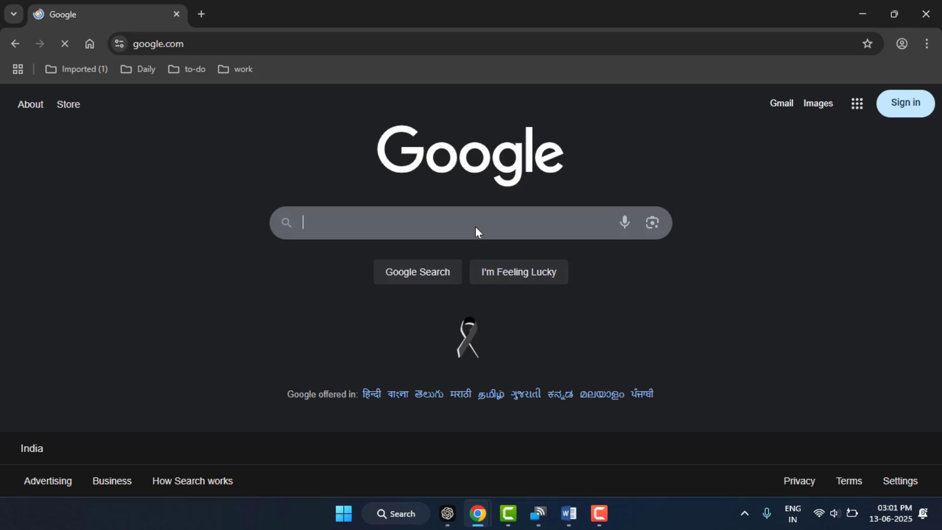
Step: In Delete browsing data's Advanced view, tick every data type for the last hour, including hosted app data
left_click(927, 43)
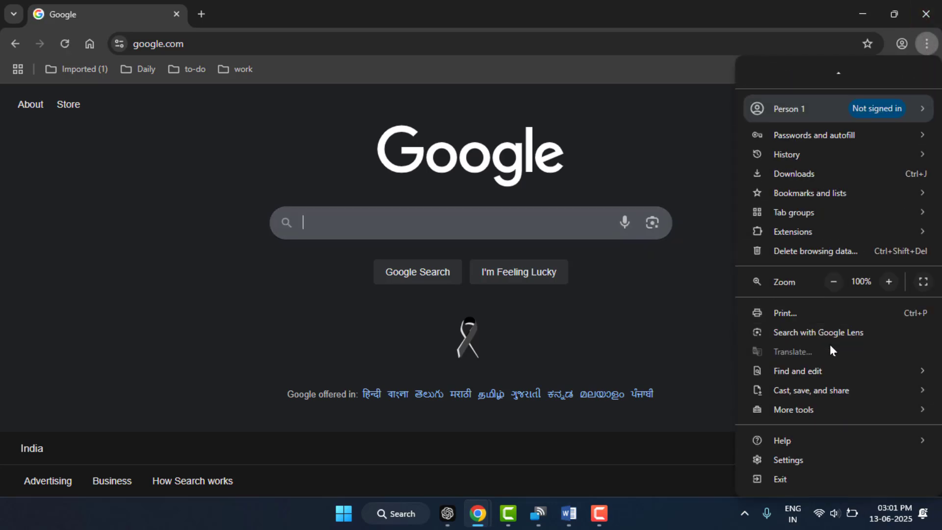
left_click(788, 460)
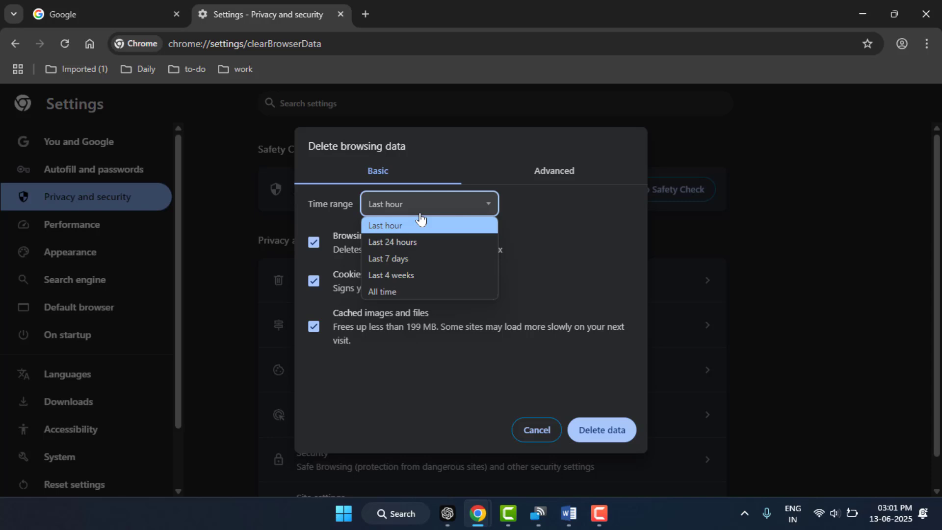
left_click(553, 171)
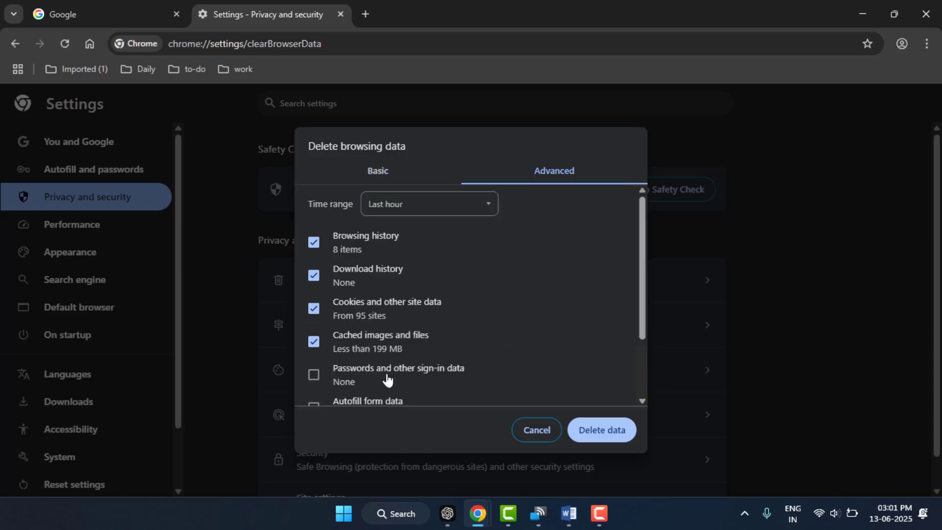
scroll("down", 3)
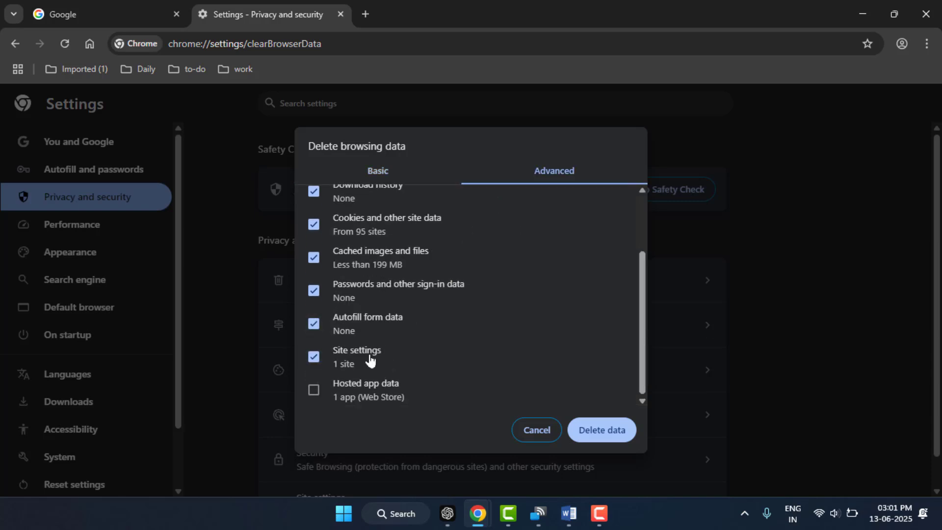
left_click(313, 389)
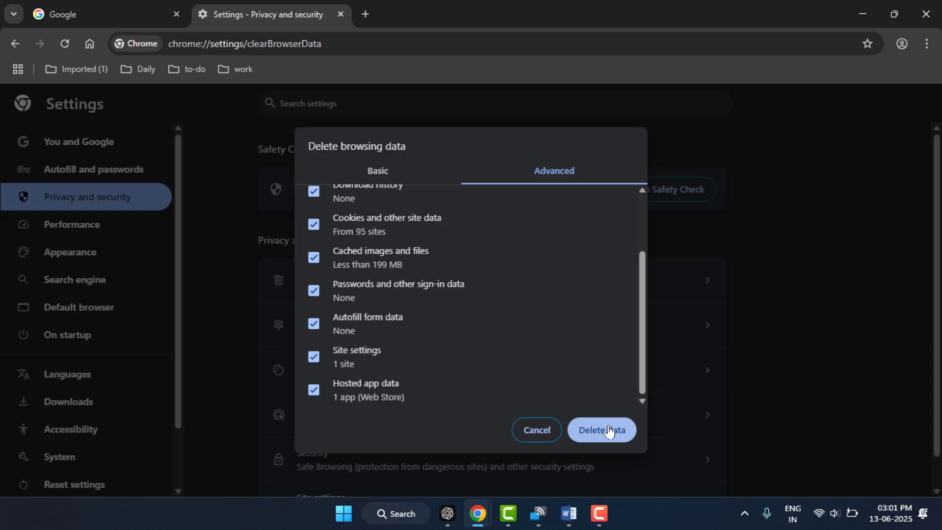
mouse_move(520, 400)
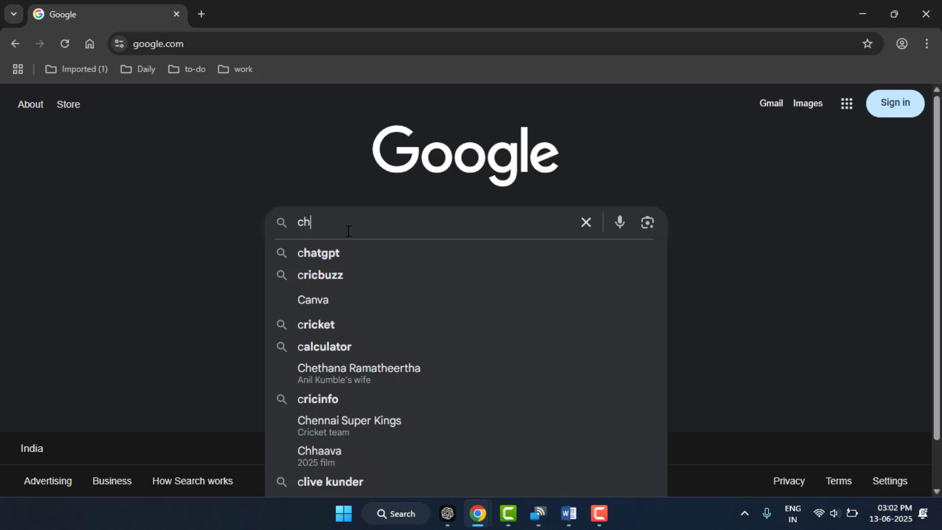
Step: From the chatgpt search results, land on OpenAI's Introducing ChatGPT article and check the Log in dropdown
left_click(318, 252)
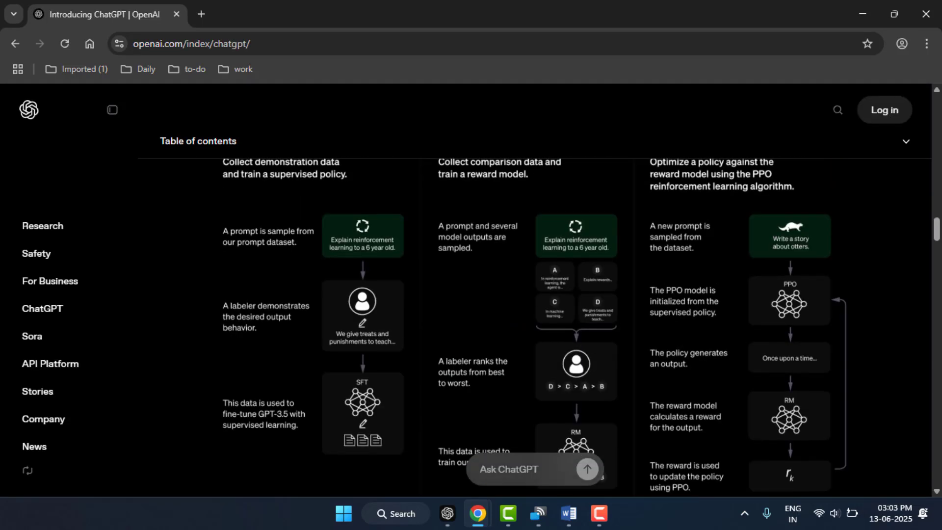
left_click(884, 109)
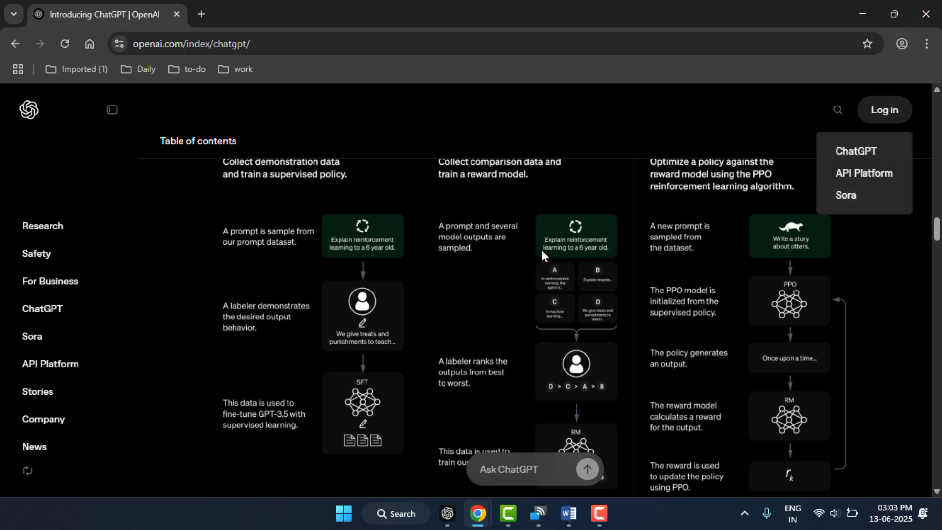
scroll("down", 3)
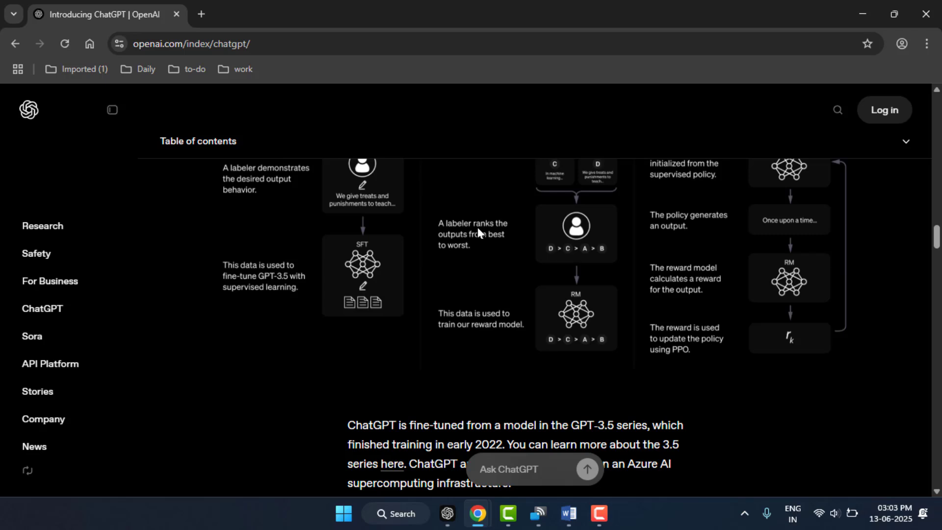
mouse_move(833, 463)
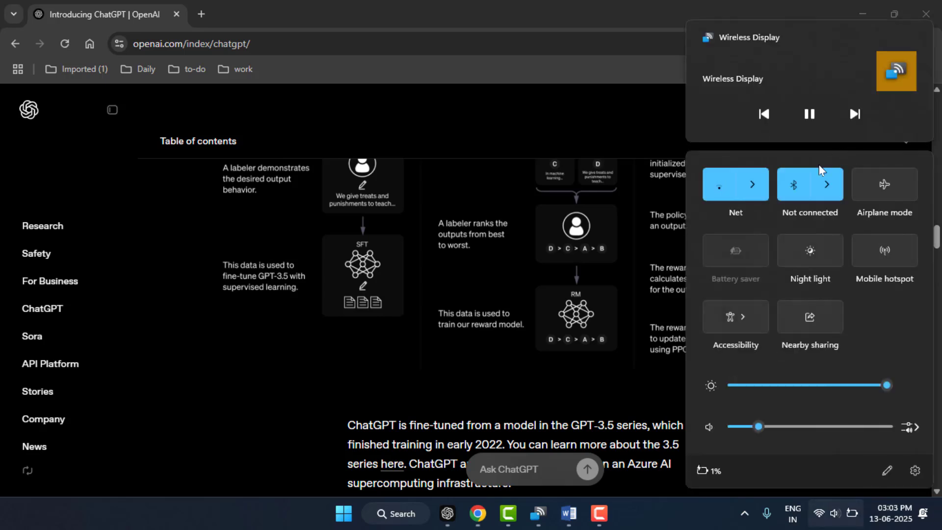
Step: Confirm the Net Wi-Fi network shows Connected and secured, then close Quick Settings
left_click(756, 184)
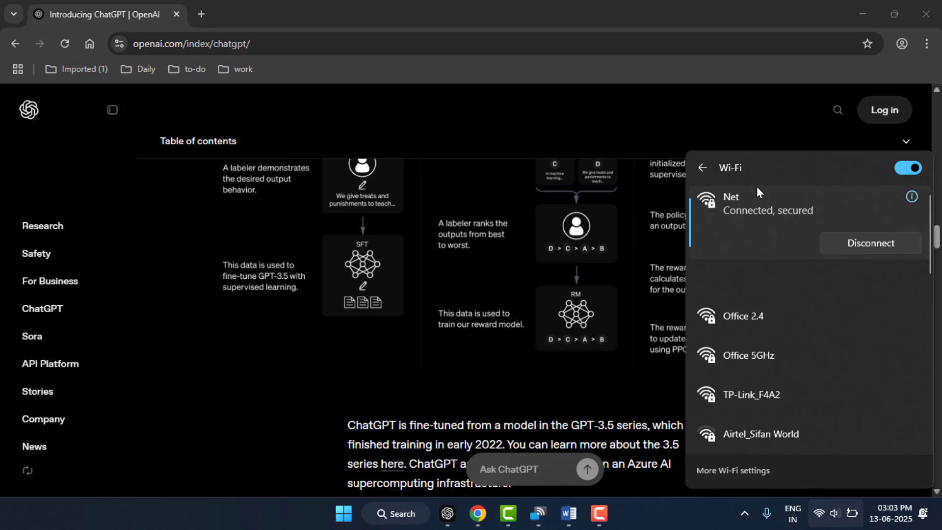
left_click(403, 116)
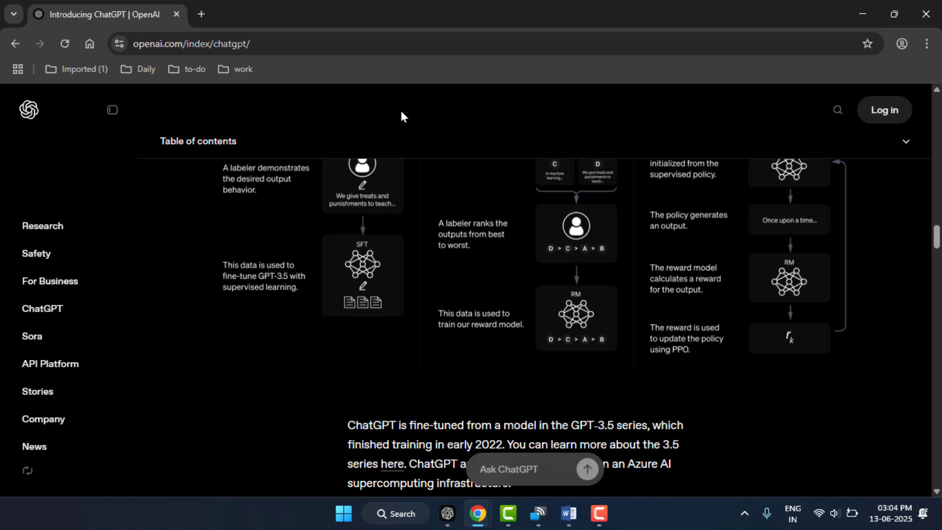
Step: Review the Extensions options in Chrome's menu, then launch a new Incognito window
left_click(925, 43)
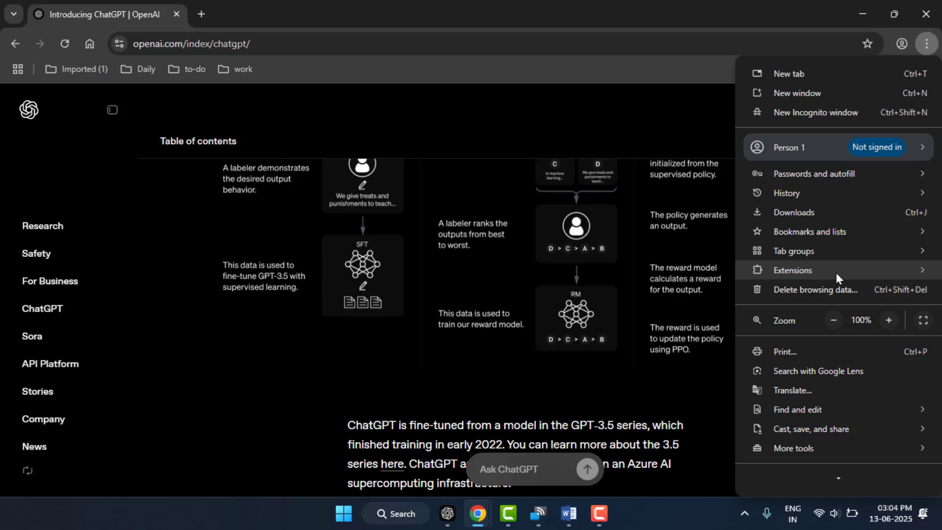
left_click(793, 270)
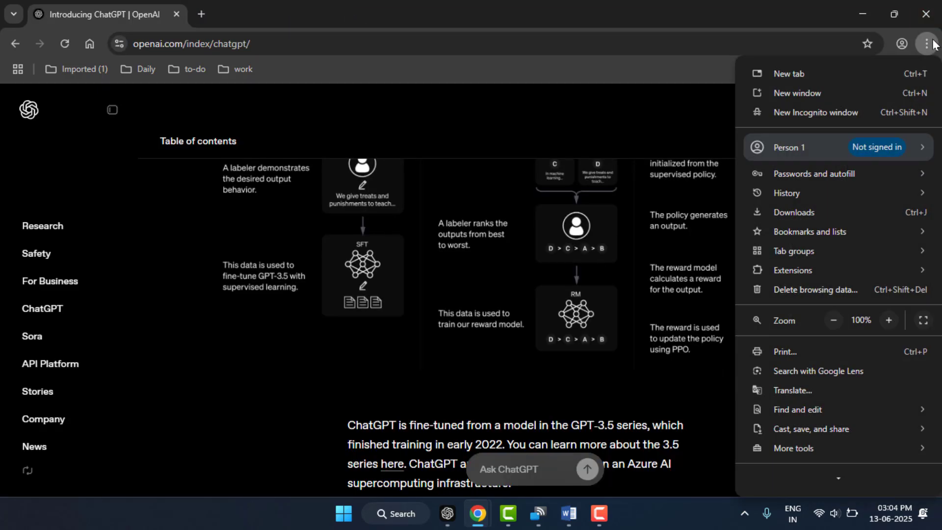
left_click(925, 43)
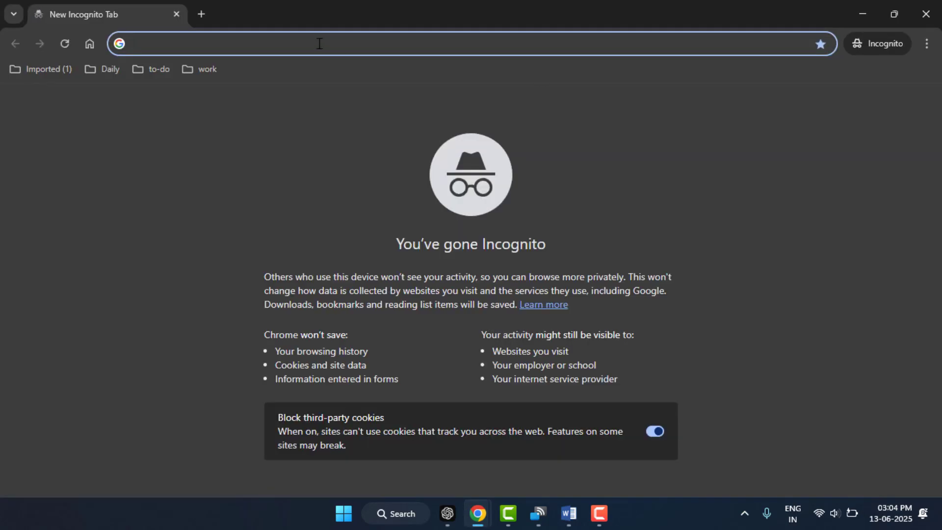
Step: Search 'chatgpt' in the Incognito tab and open the Introducing ChatGPT result
type("g")
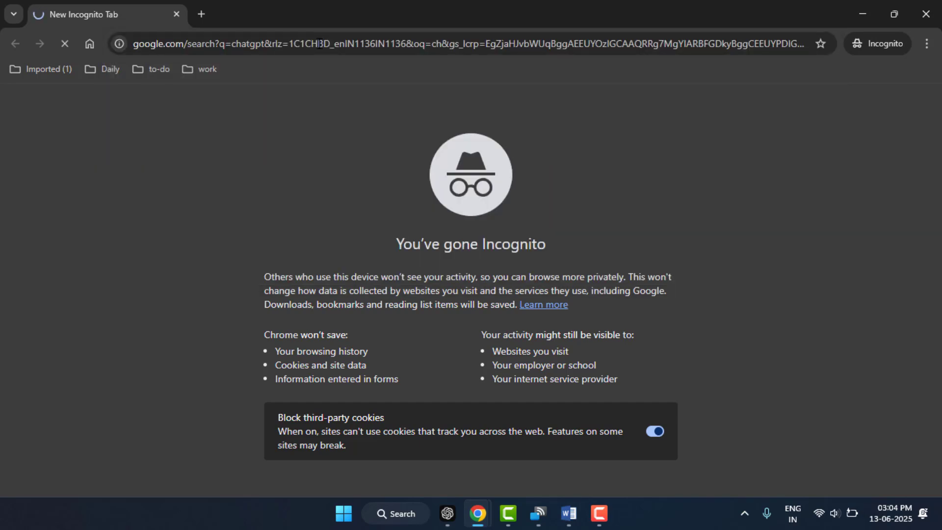
key("Enter")
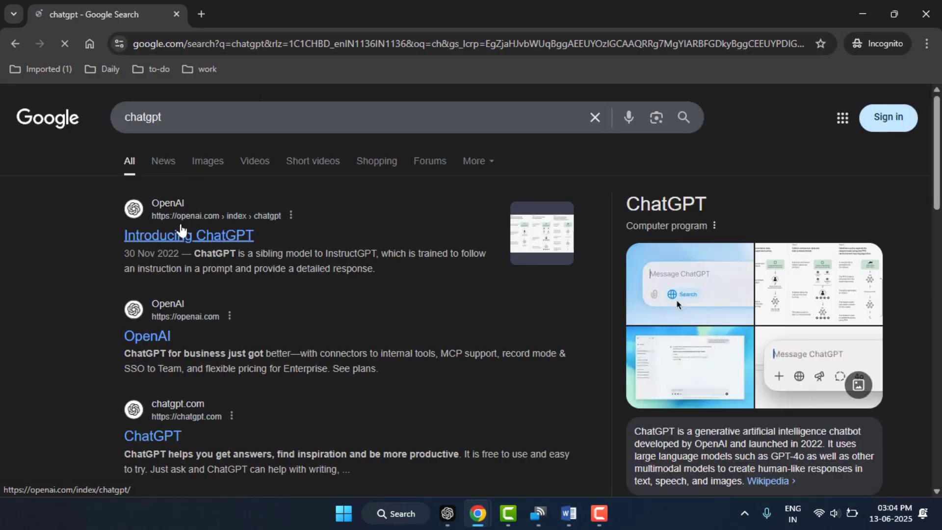
left_click(189, 235)
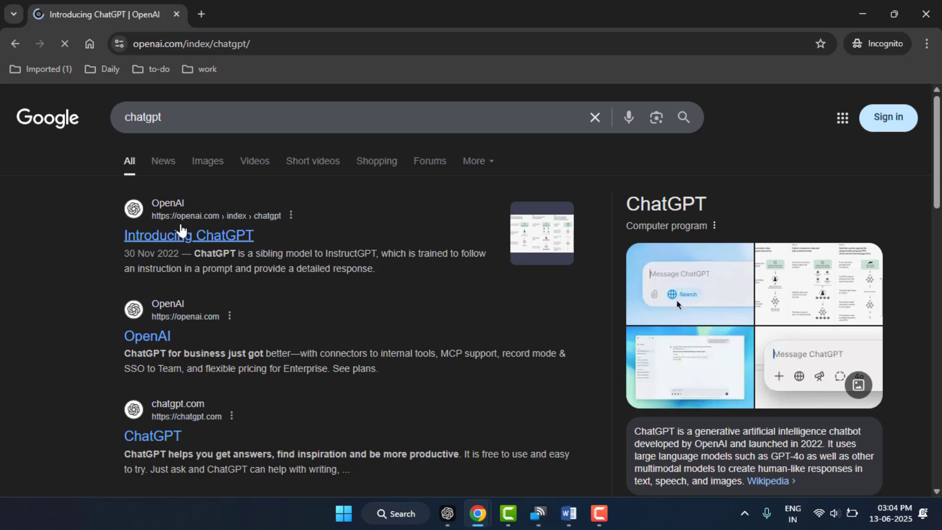
left_click(188, 235)
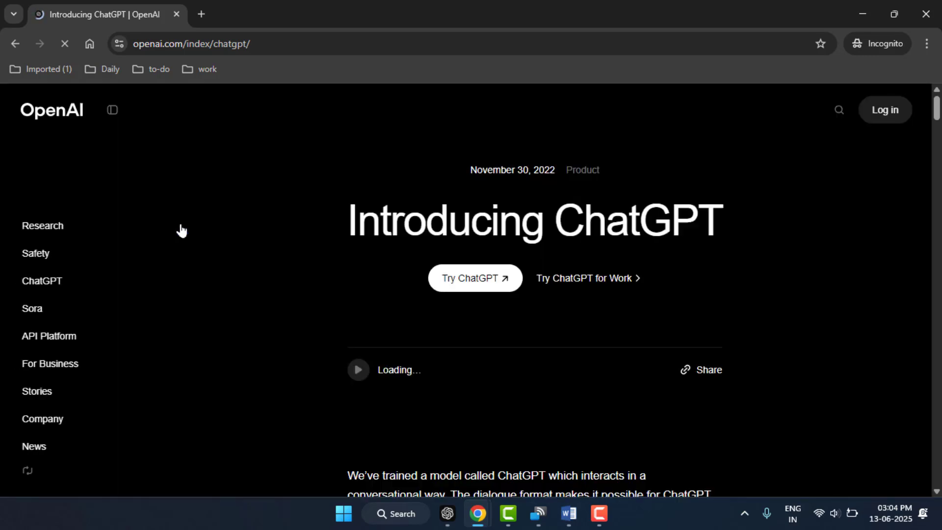